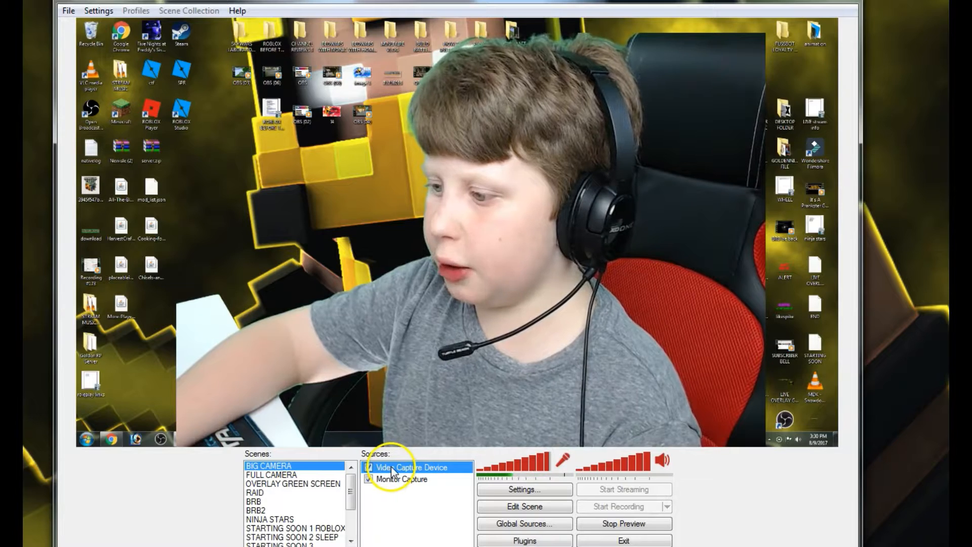
# Right-click the Video Capture Device source to bring up its options menu.
pyautogui.rightClick(411, 467)
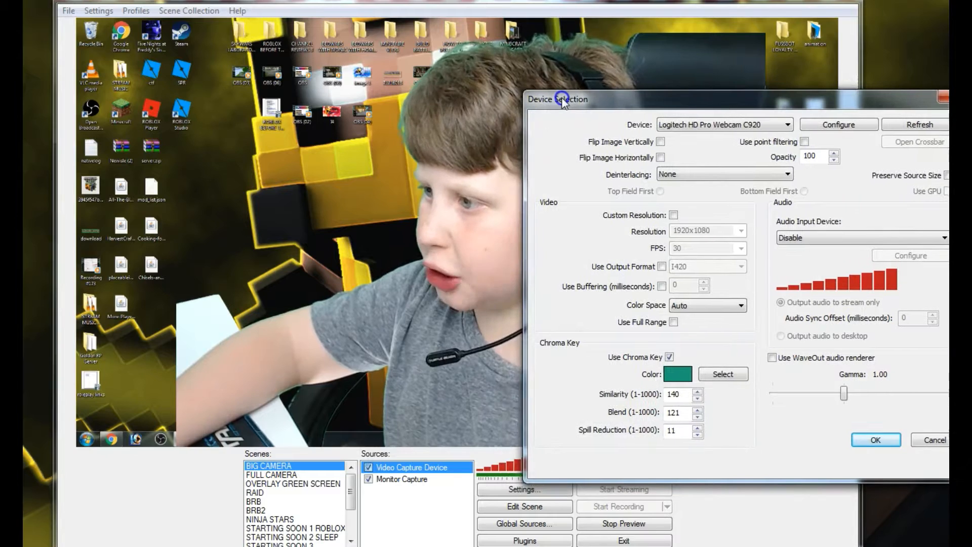
pyautogui.moveTo(557, 99); pyautogui.dragTo(550, 100)
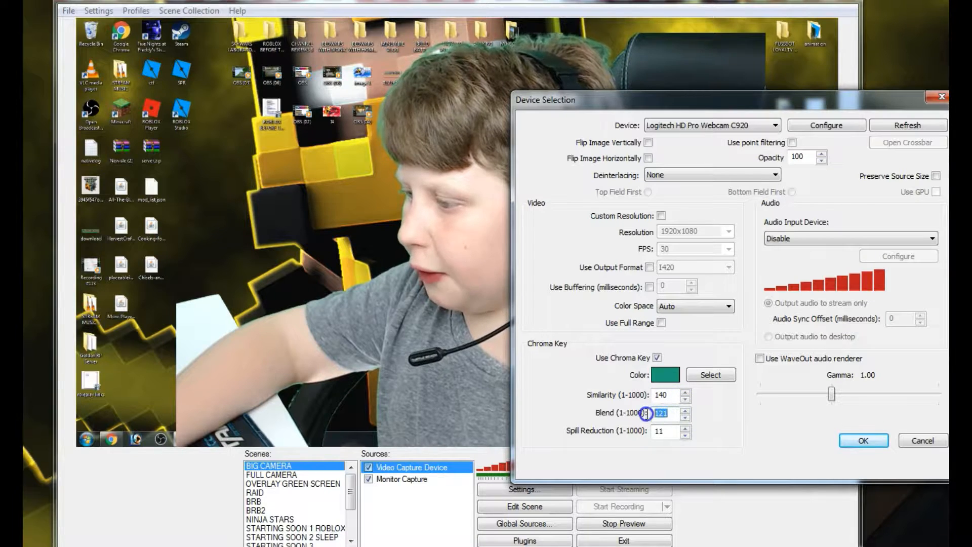
pyautogui.click(660, 395)
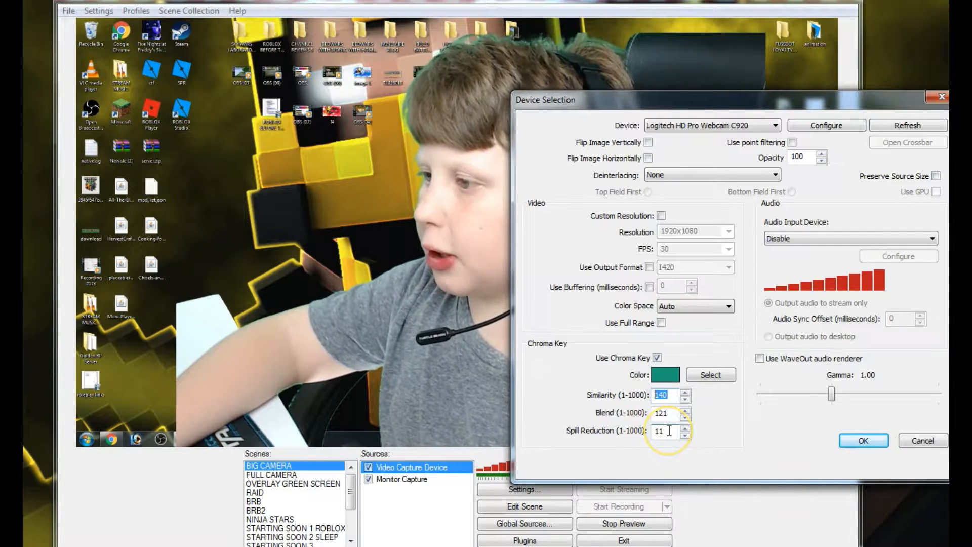
pyautogui.click(664, 414)
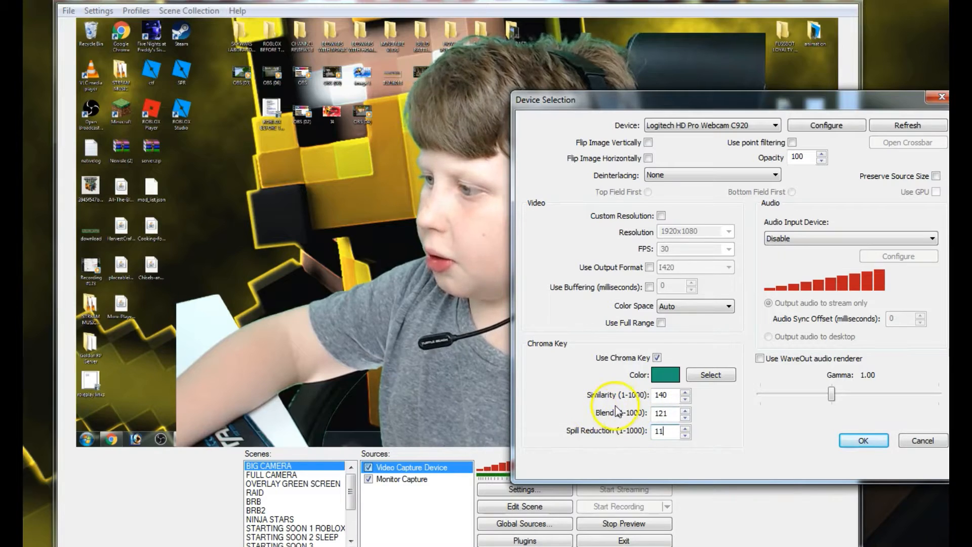
pyautogui.click(663, 395)
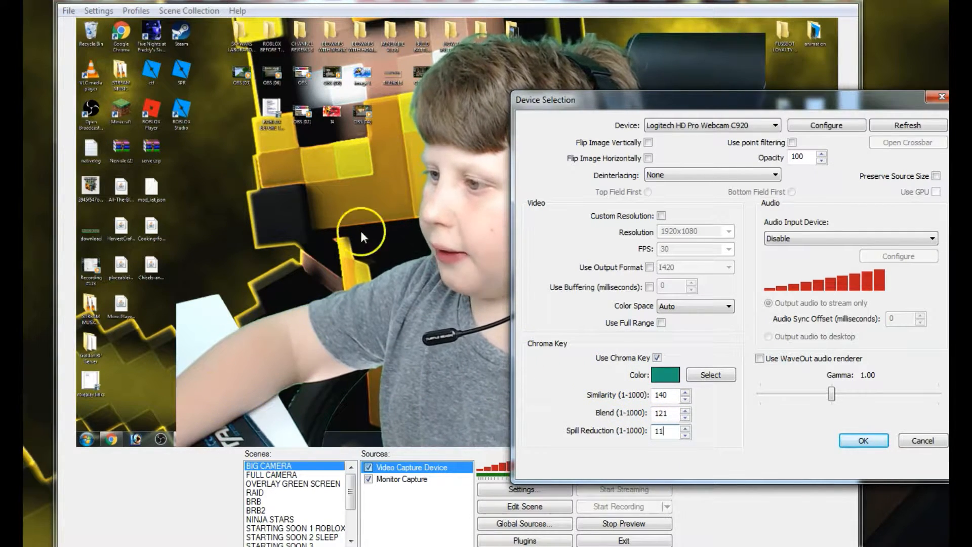
pyautogui.moveTo(386, 116)
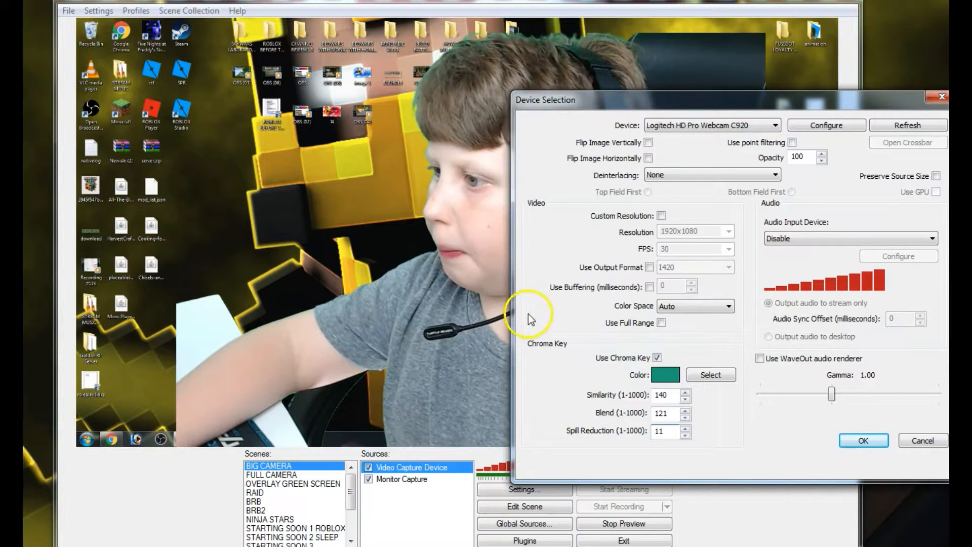
pyautogui.moveTo(552, 372)
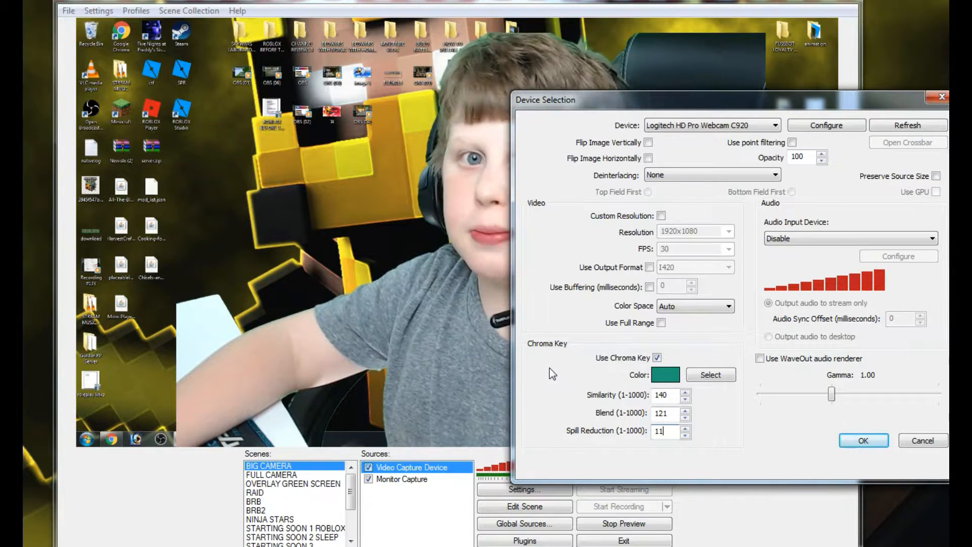
# Activate the chroma key colour picker and sample the green screen in the preview.
pyautogui.click(663, 395)
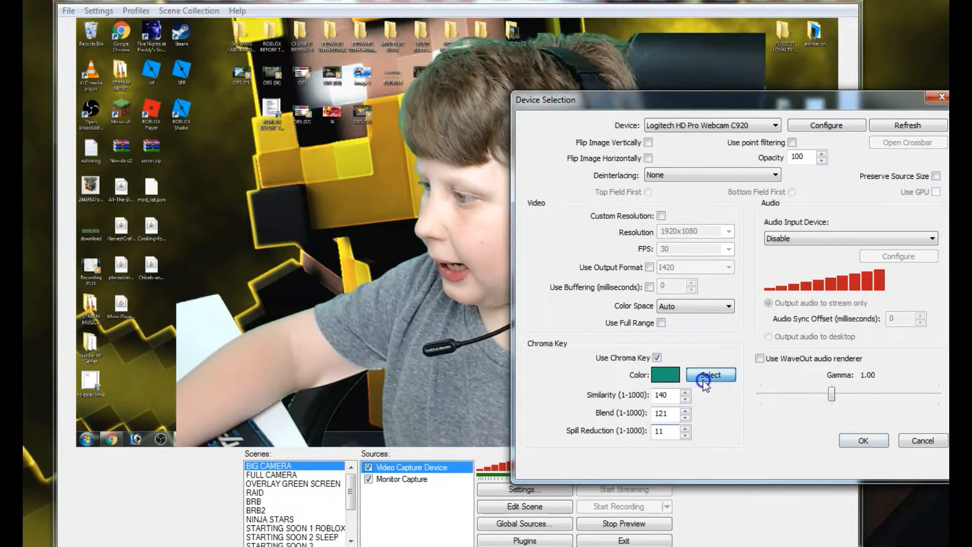
pyautogui.click(710, 374)
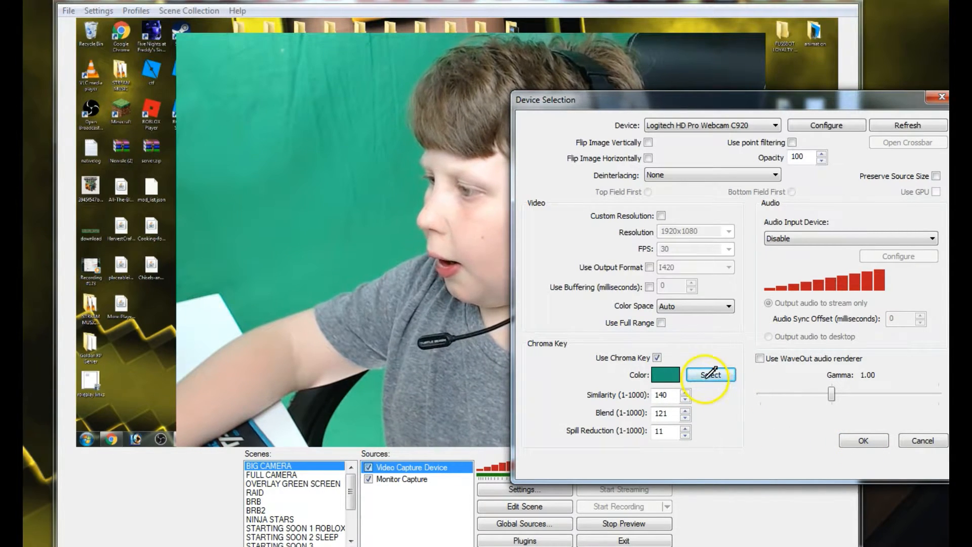
pyautogui.click(710, 375)
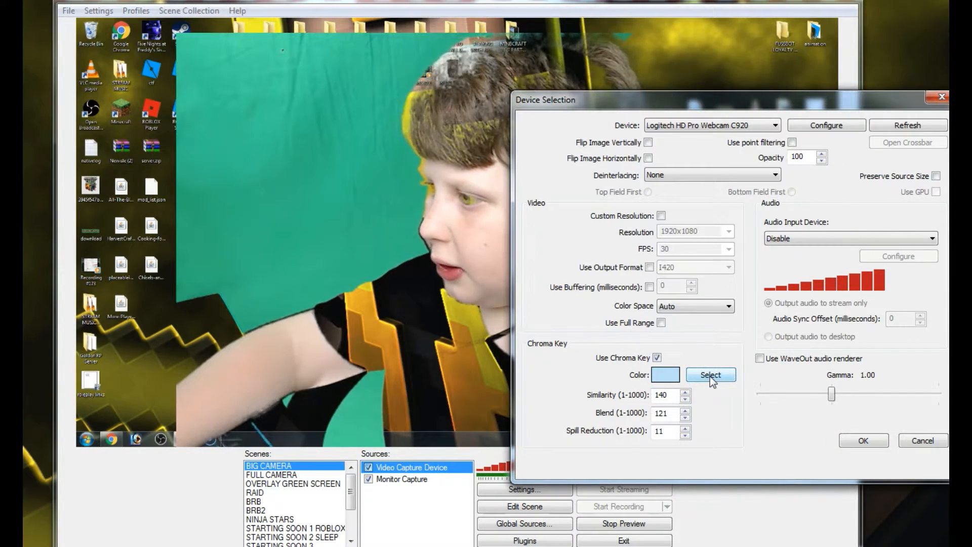